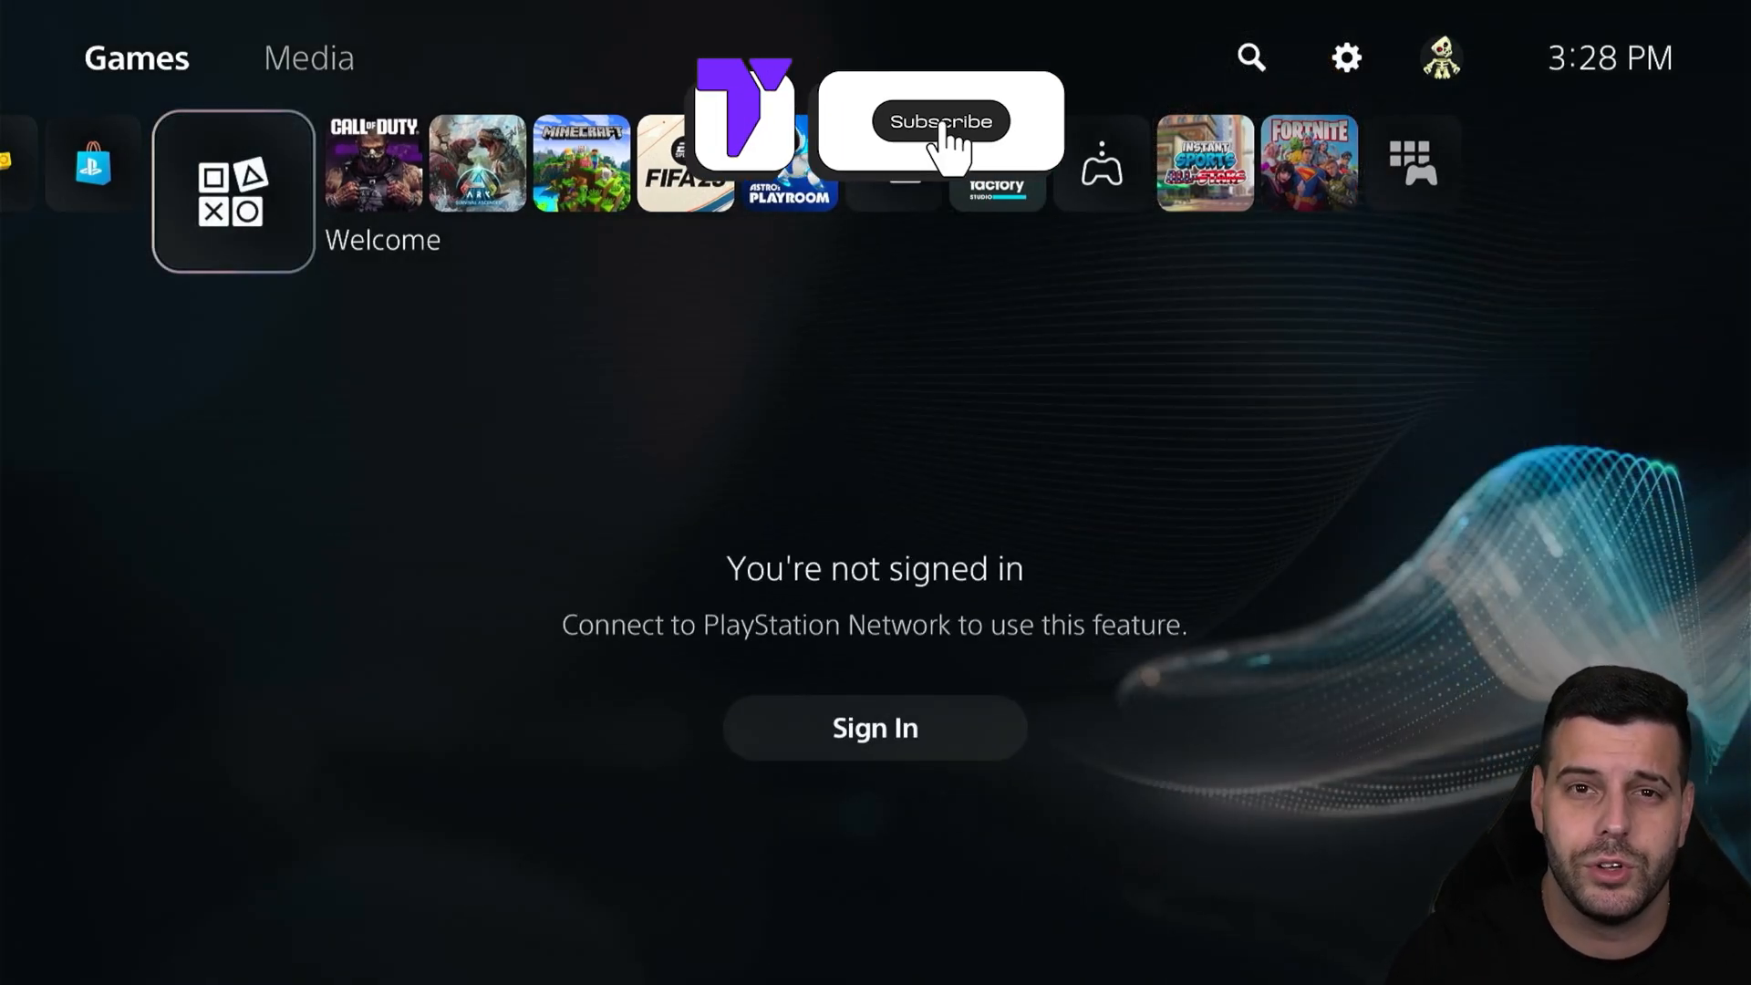
- Select the Settings gear icon from the home screen
{"action": "left_click", "coordinate": [942, 121]}
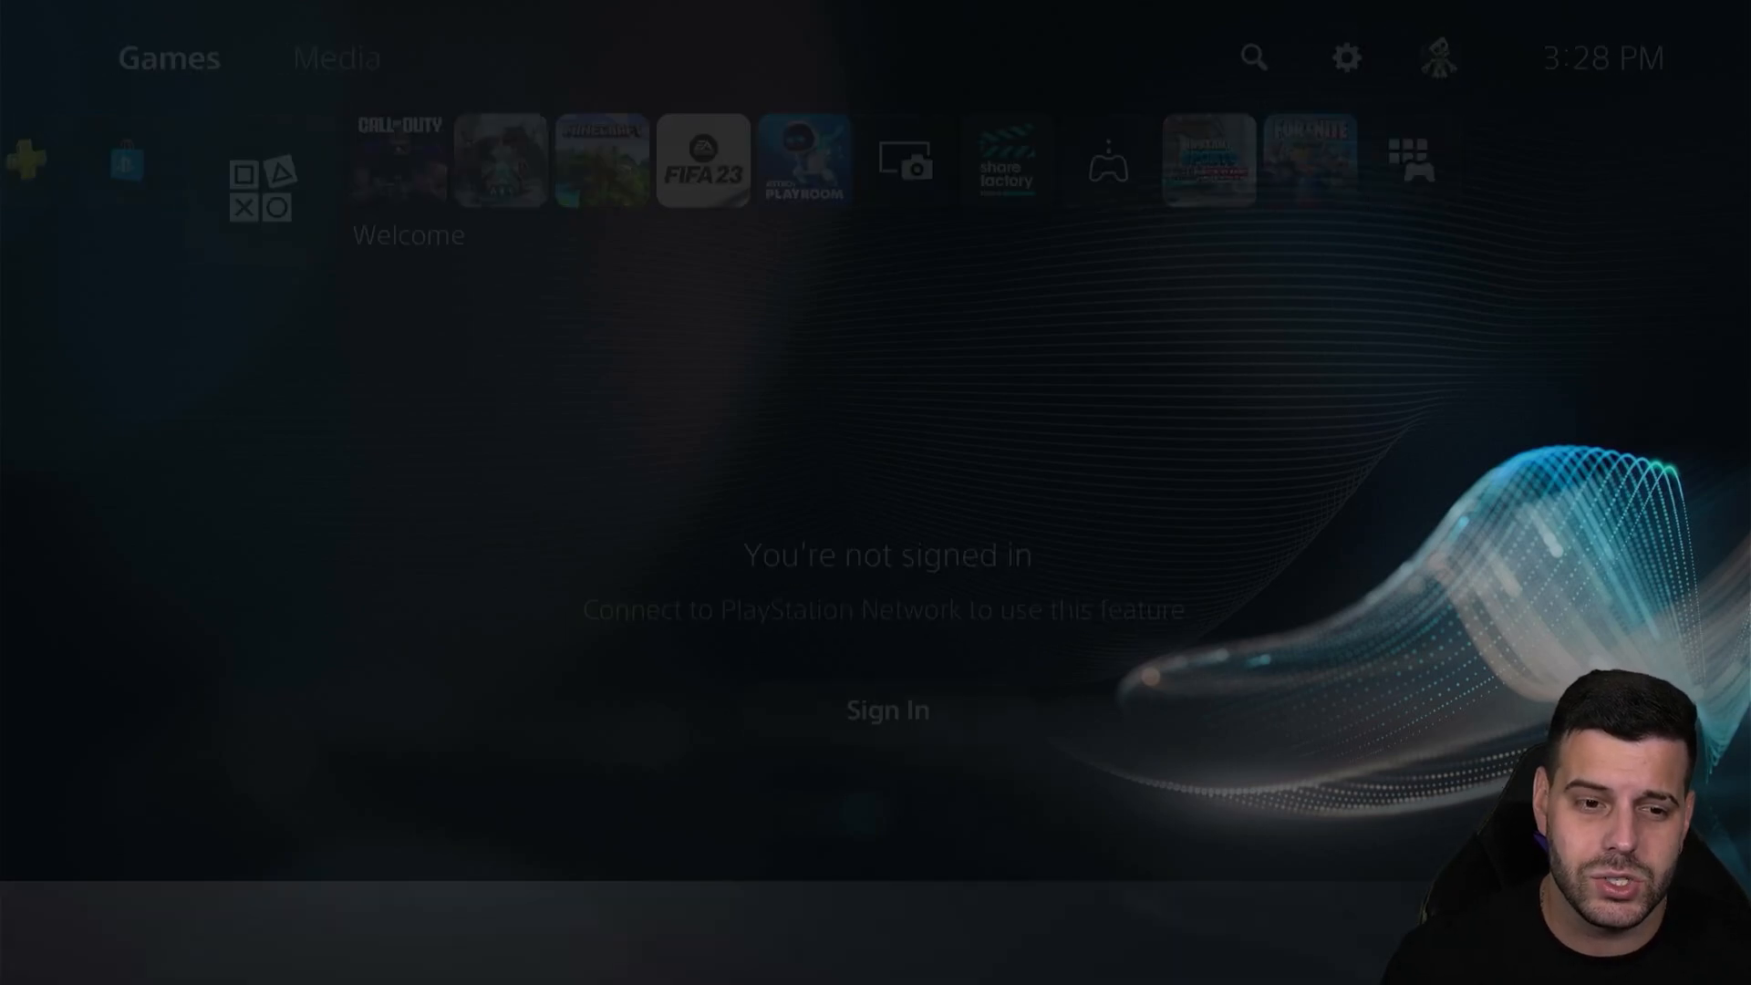
- Enter Settings and move focus down to the System category
{"action": "left_click", "coordinate": [1345, 58]}
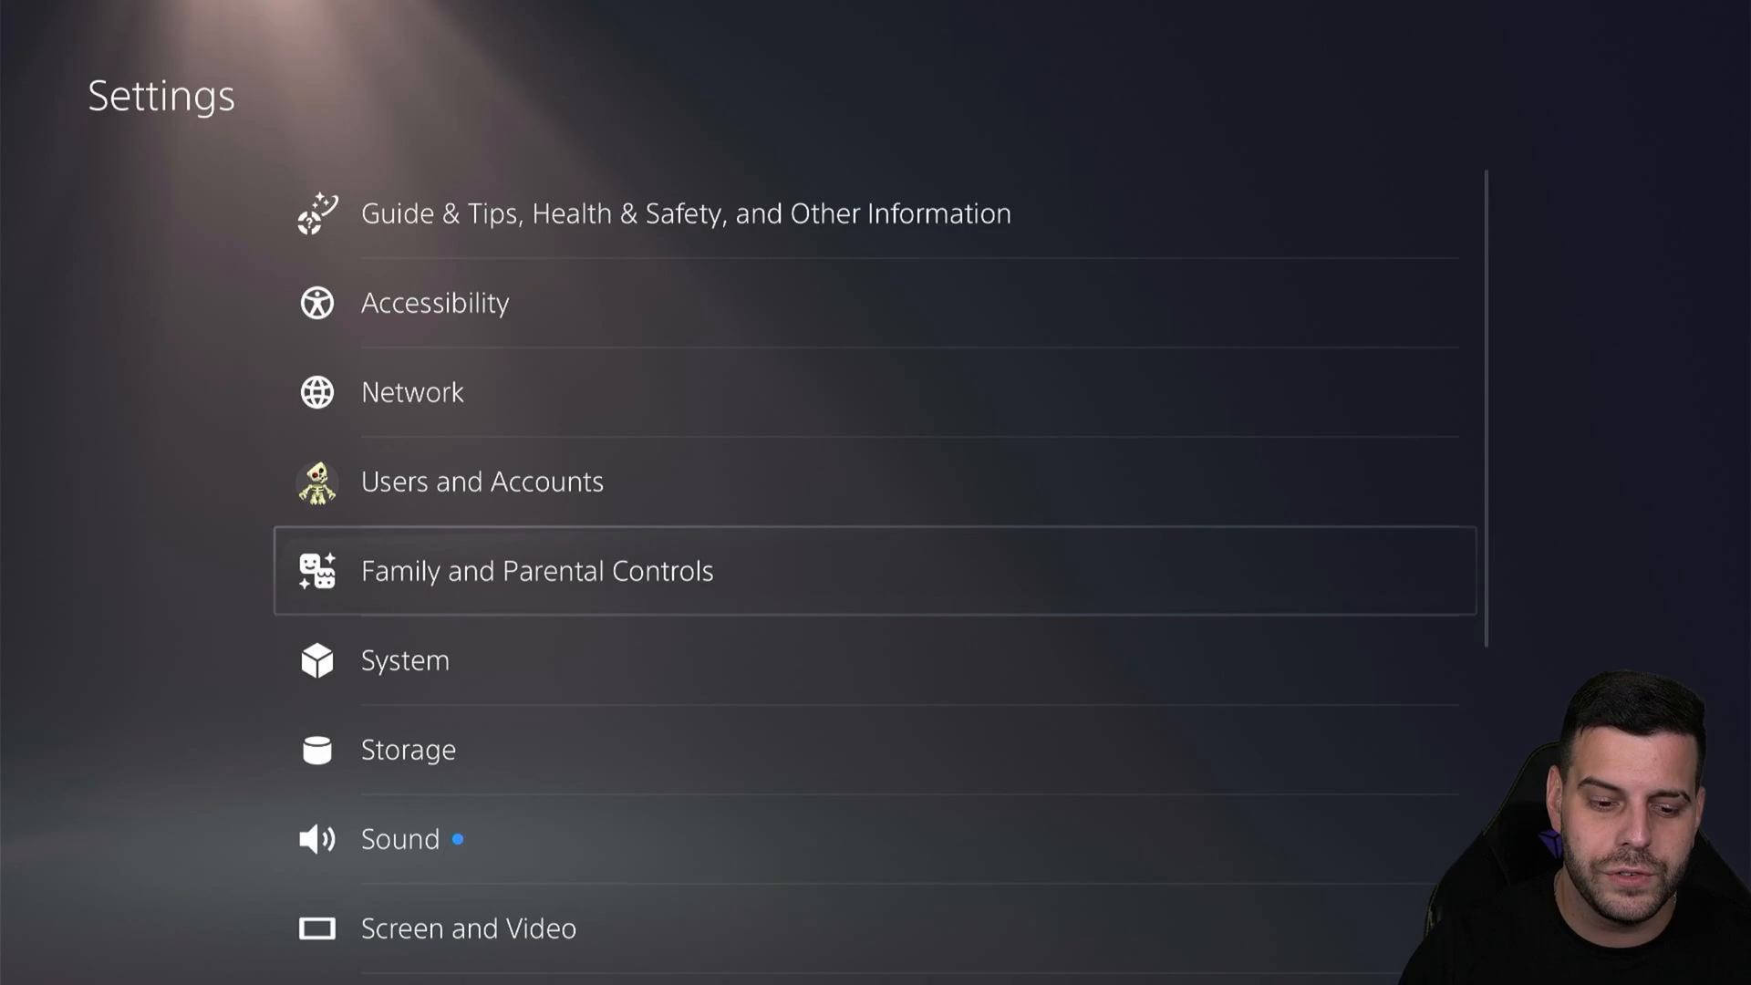
{"action": "key", "text": "Down"}
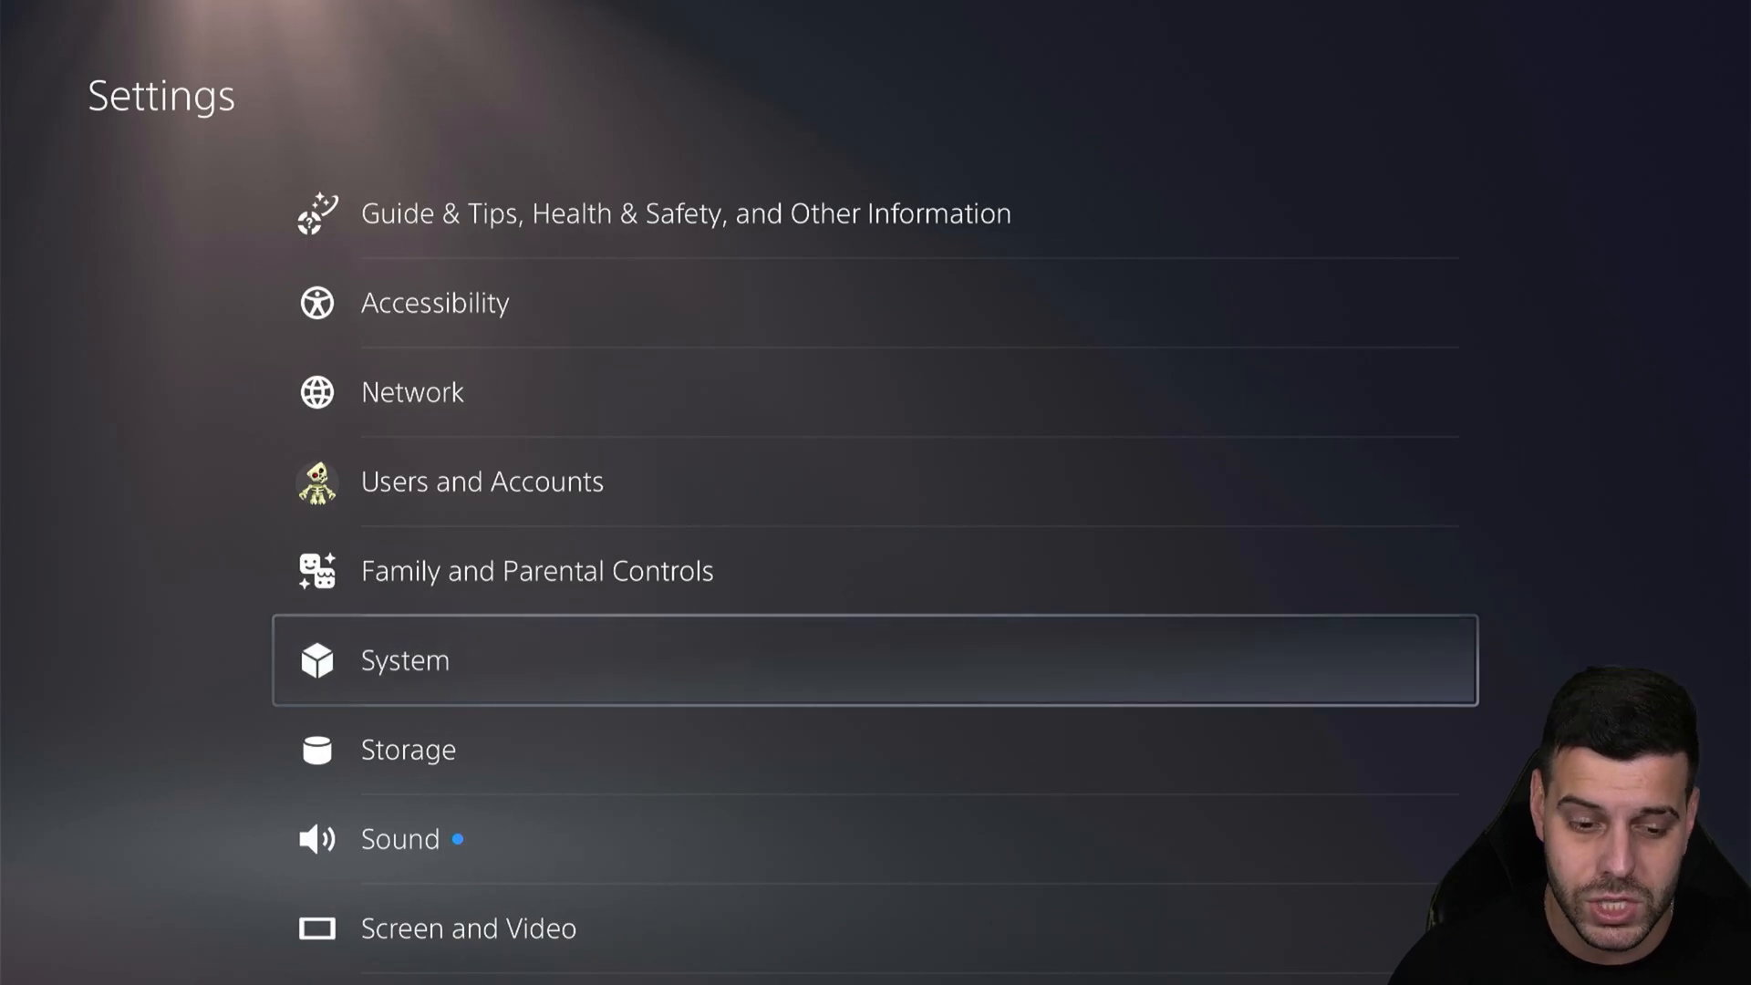
- Go into System, launch Update System Software and confirm the update with console restart
{"action": "left_click", "coordinate": [405, 659]}
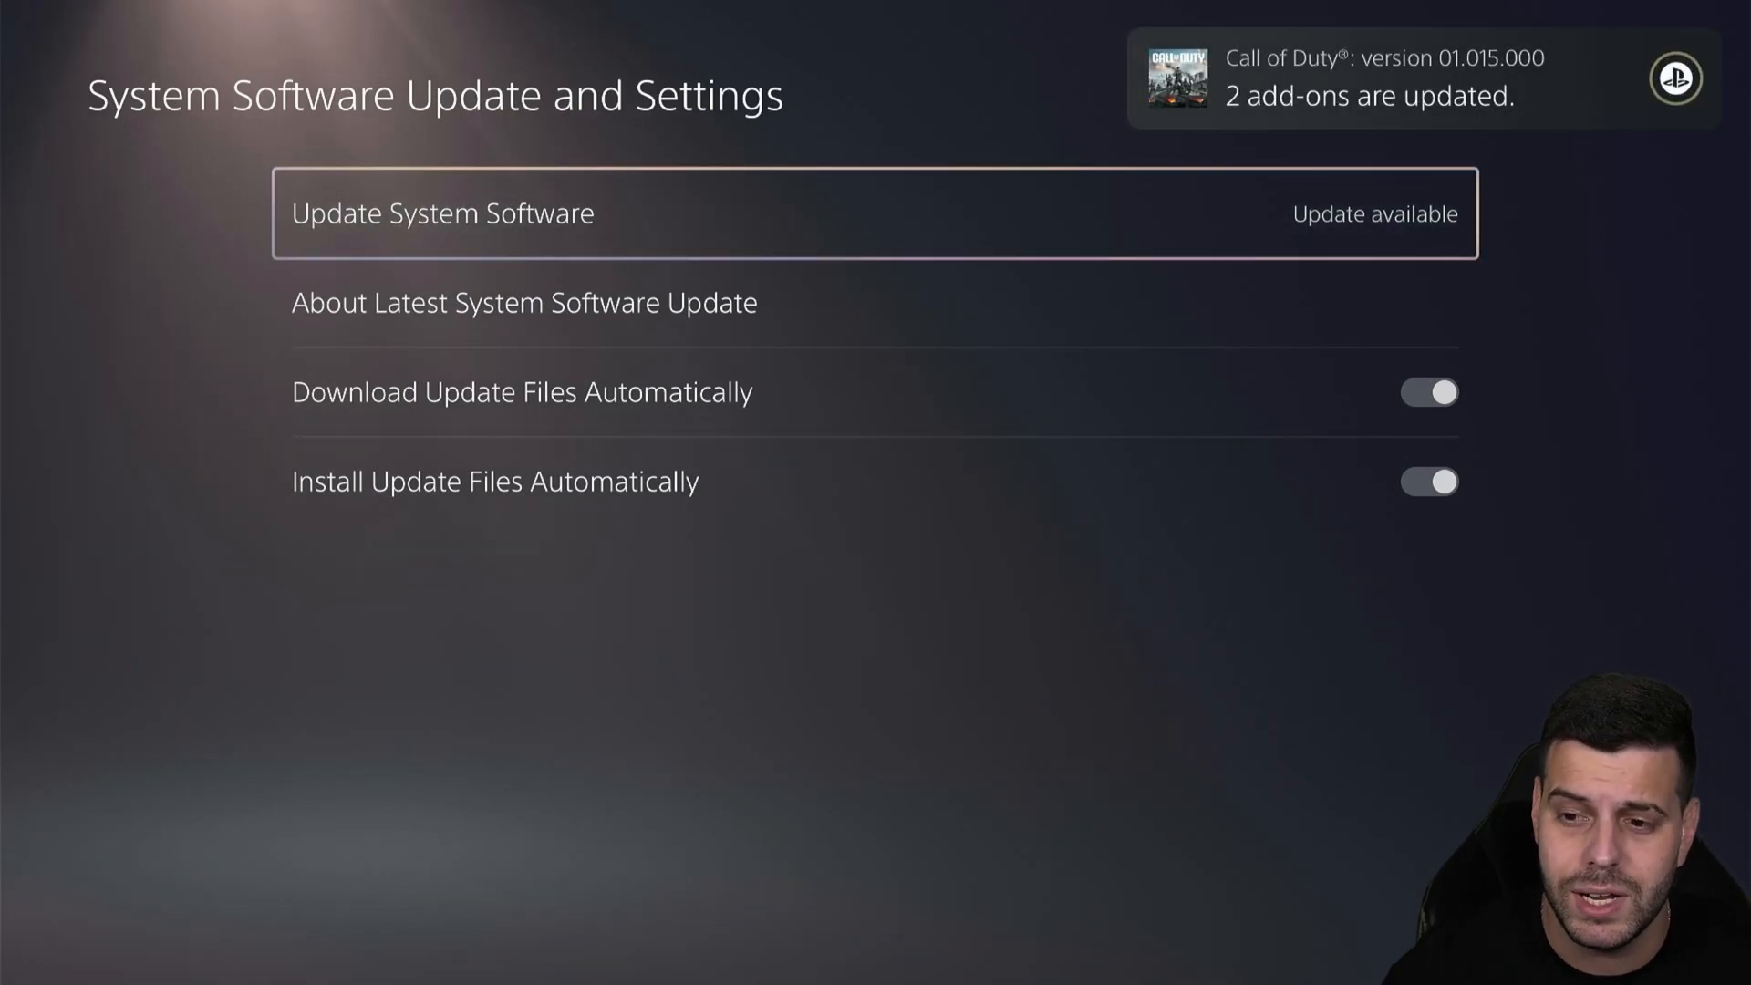
{"action": "left_click", "coordinate": [443, 213]}
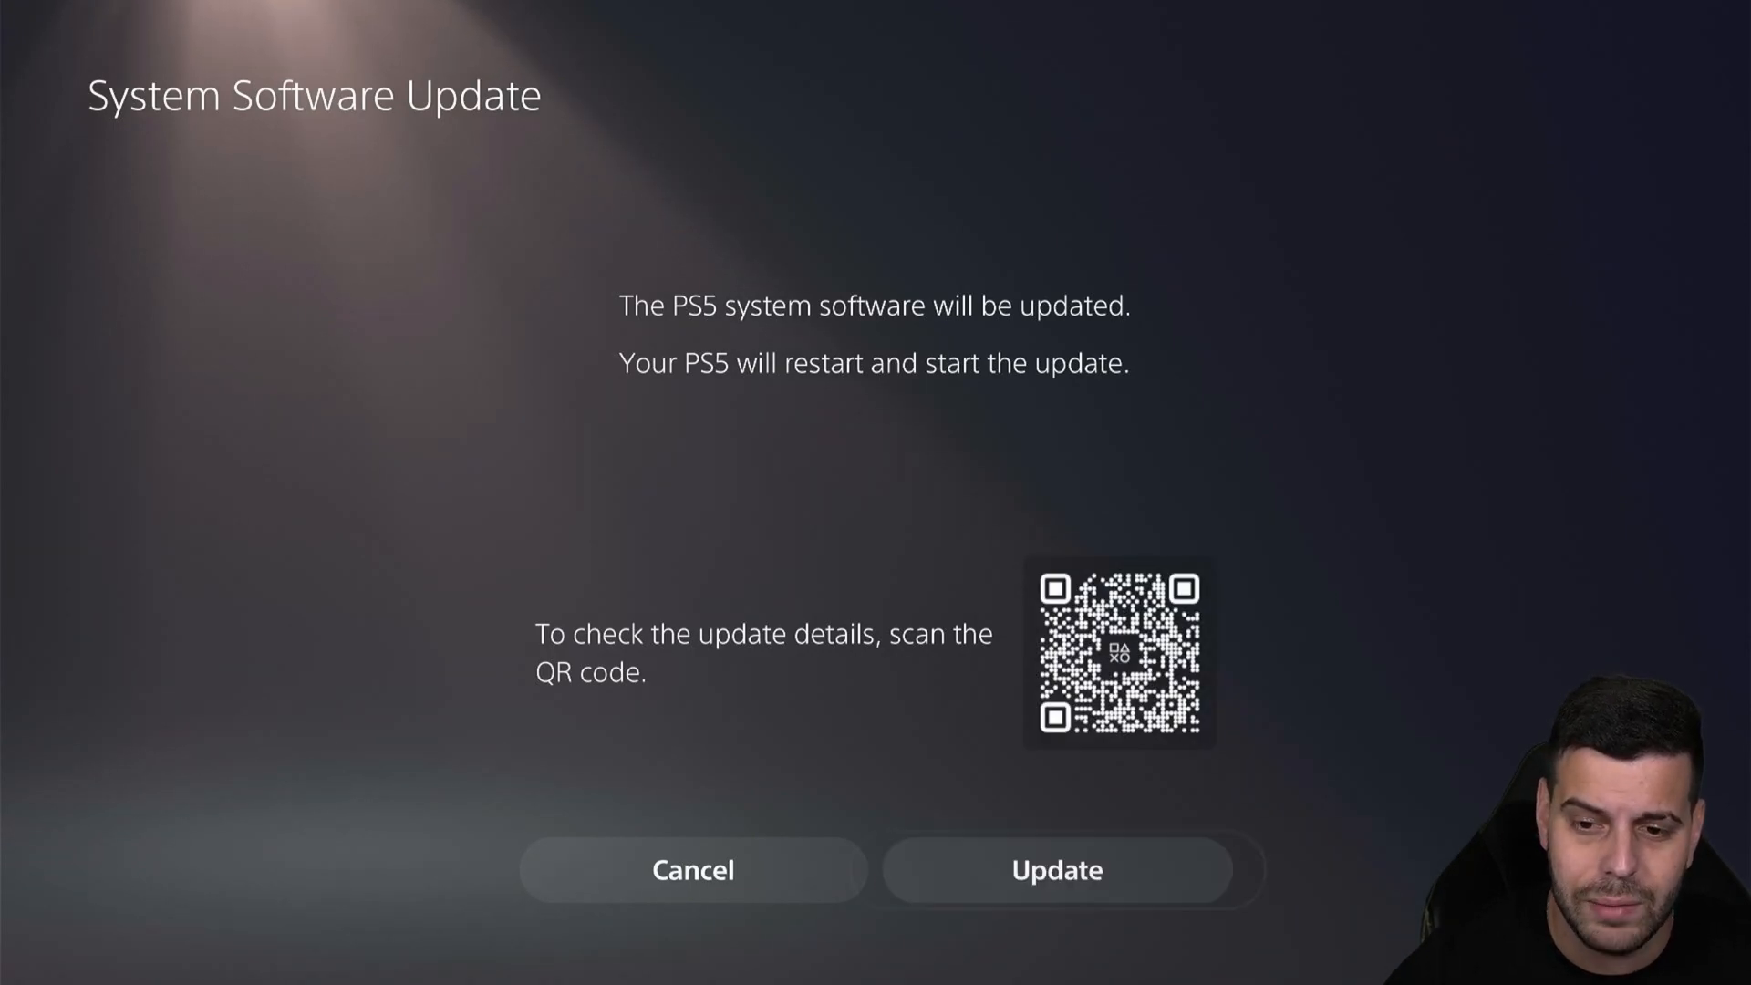
{"action": "left_click", "coordinate": [1056, 870]}
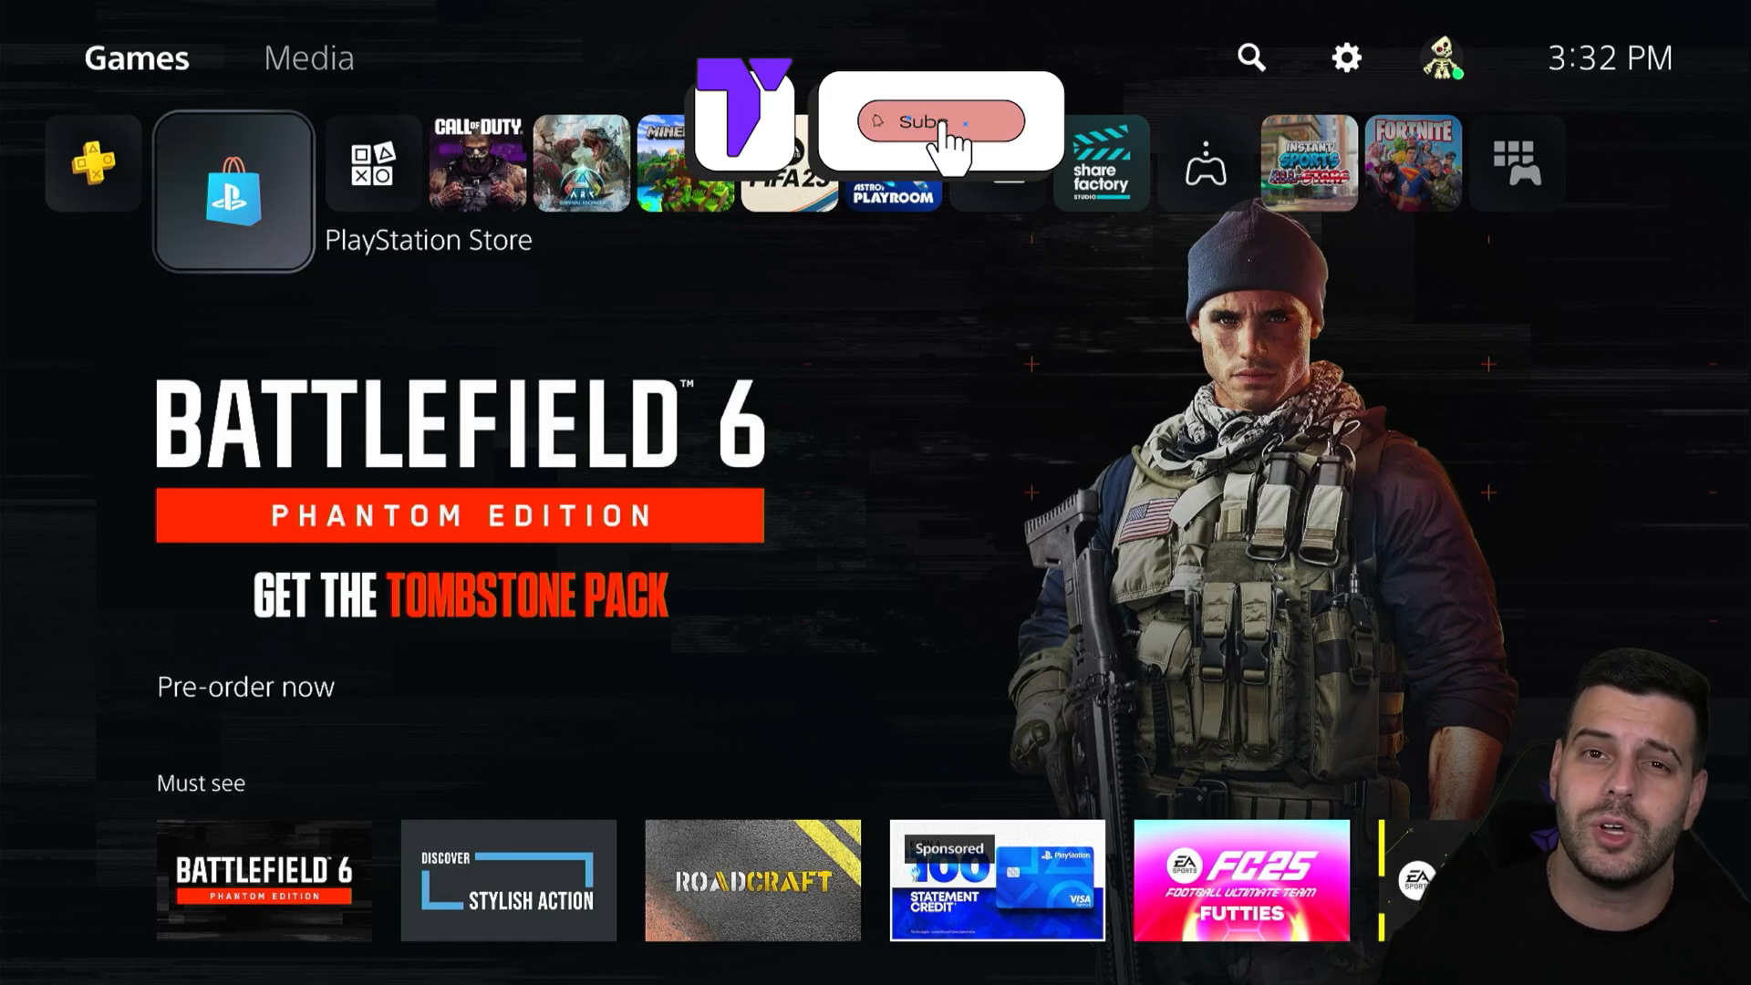
- Return to the home screen with PlayStation Store featured content after the restart
{"action": "left_click", "coordinate": [937, 122]}
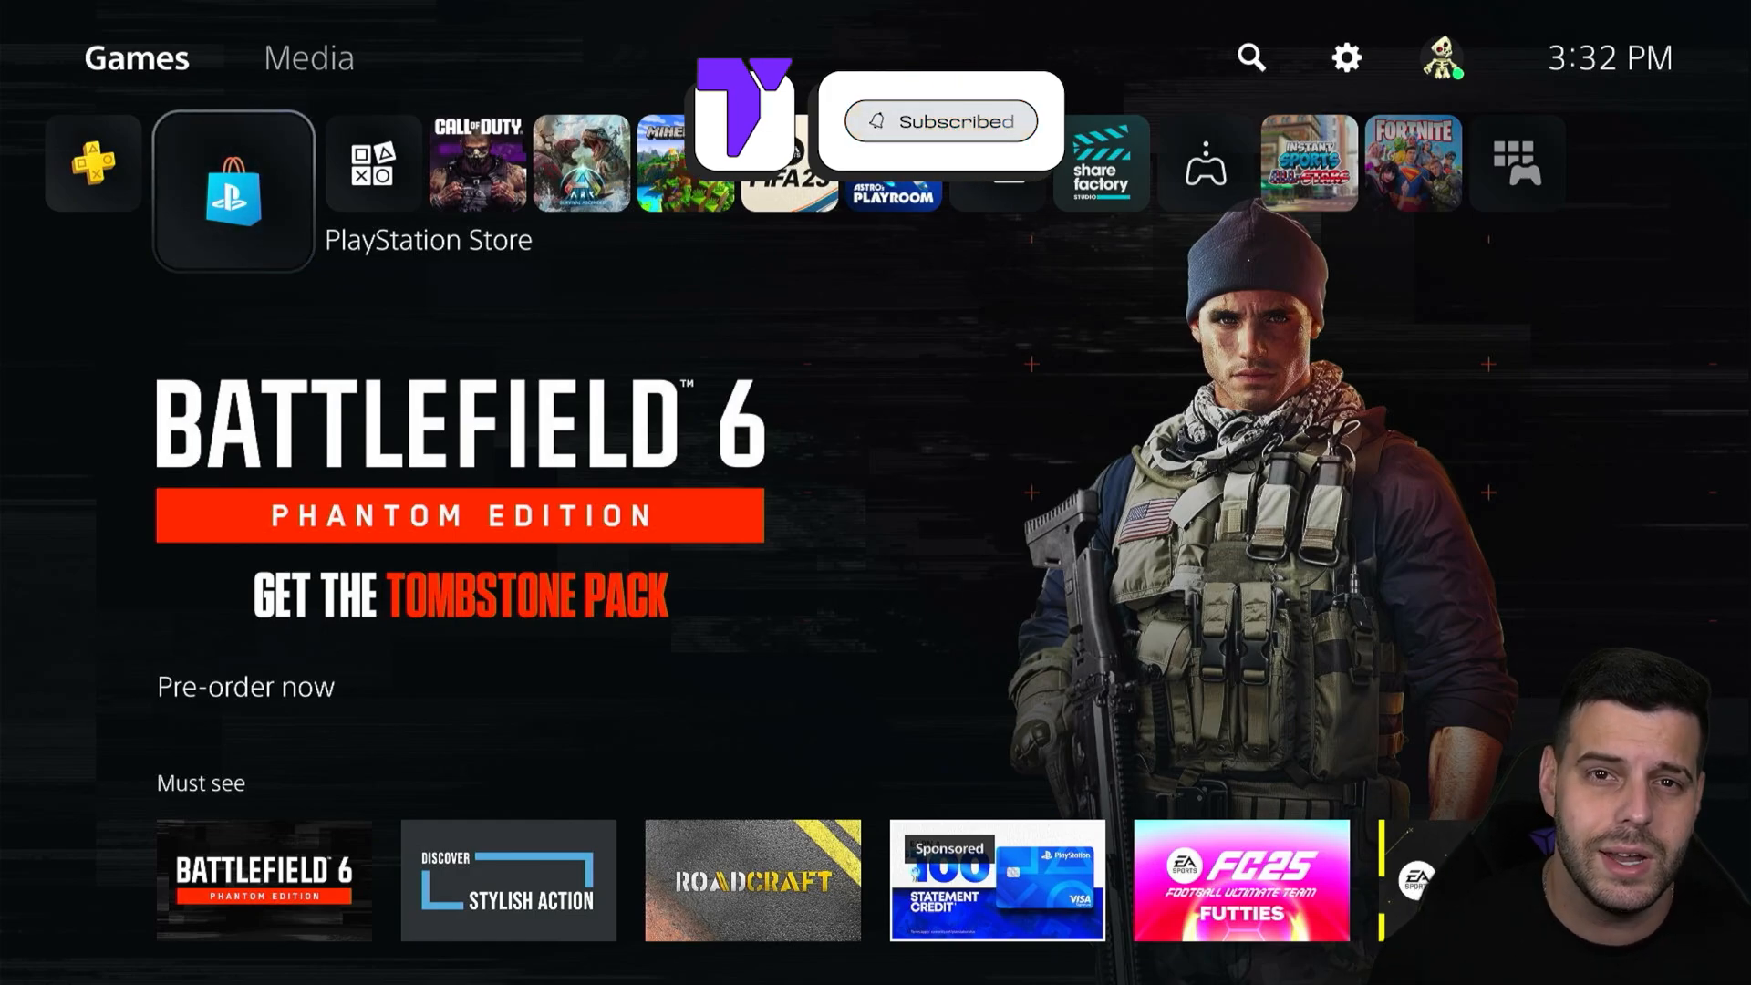